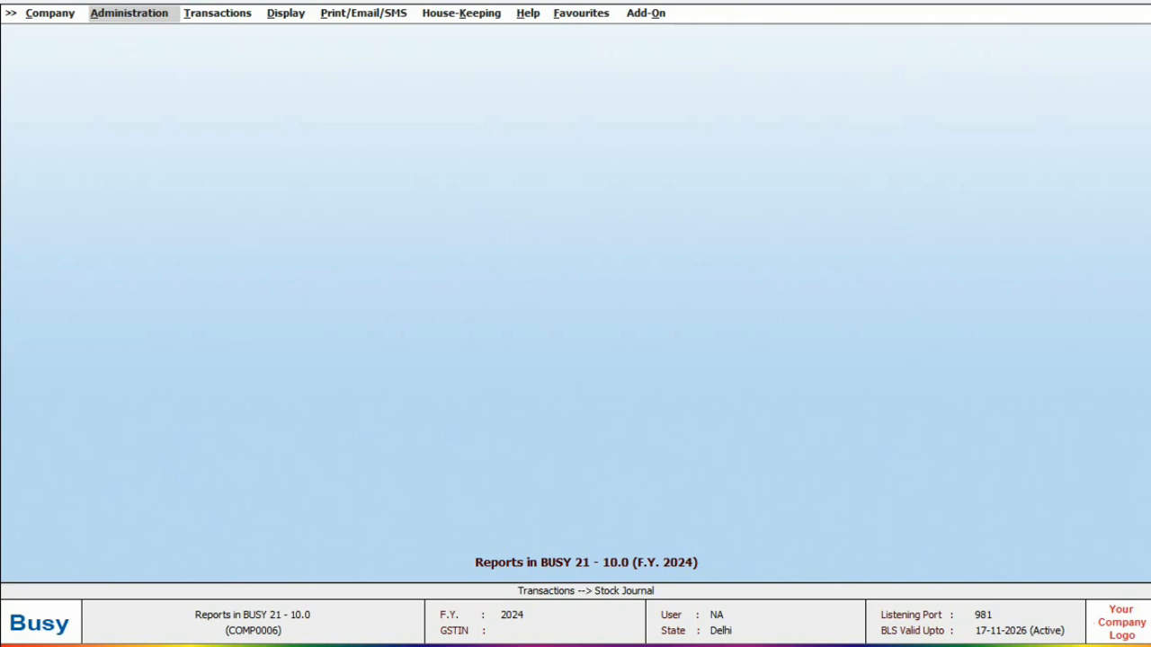
- Save the List of Holidays with Saturday/Sunday weekly offs and nine 2024 holidays via Administration > Configuration
{"action": "left_click", "coordinate": [130, 13]}
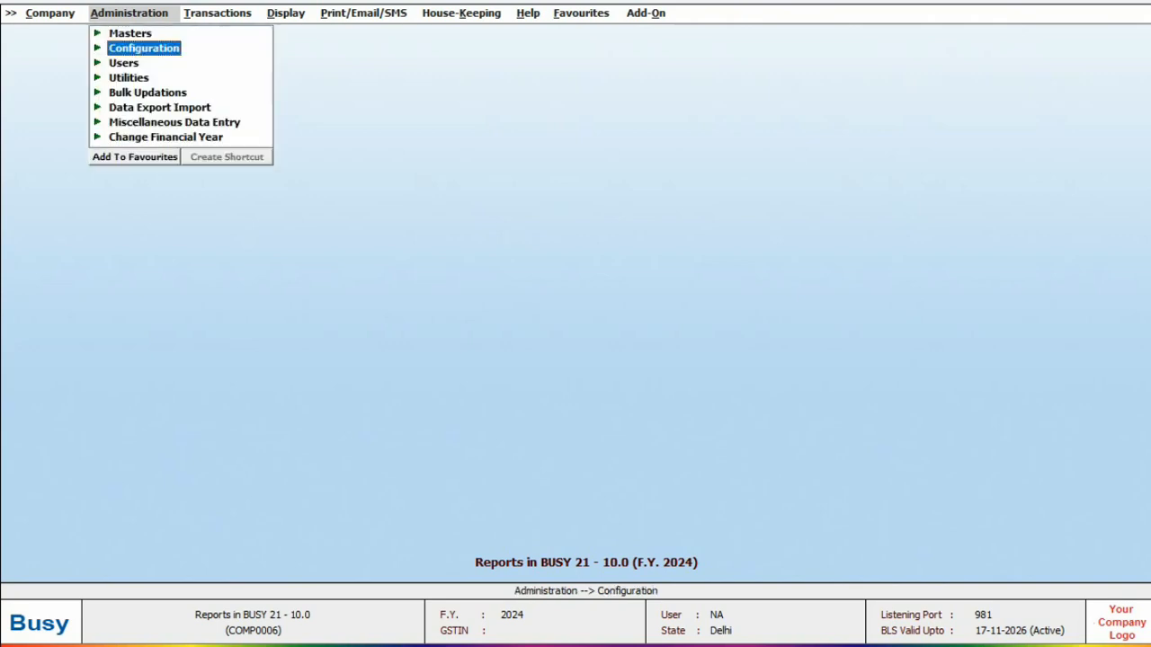
{"action": "left_click", "coordinate": [144, 47]}
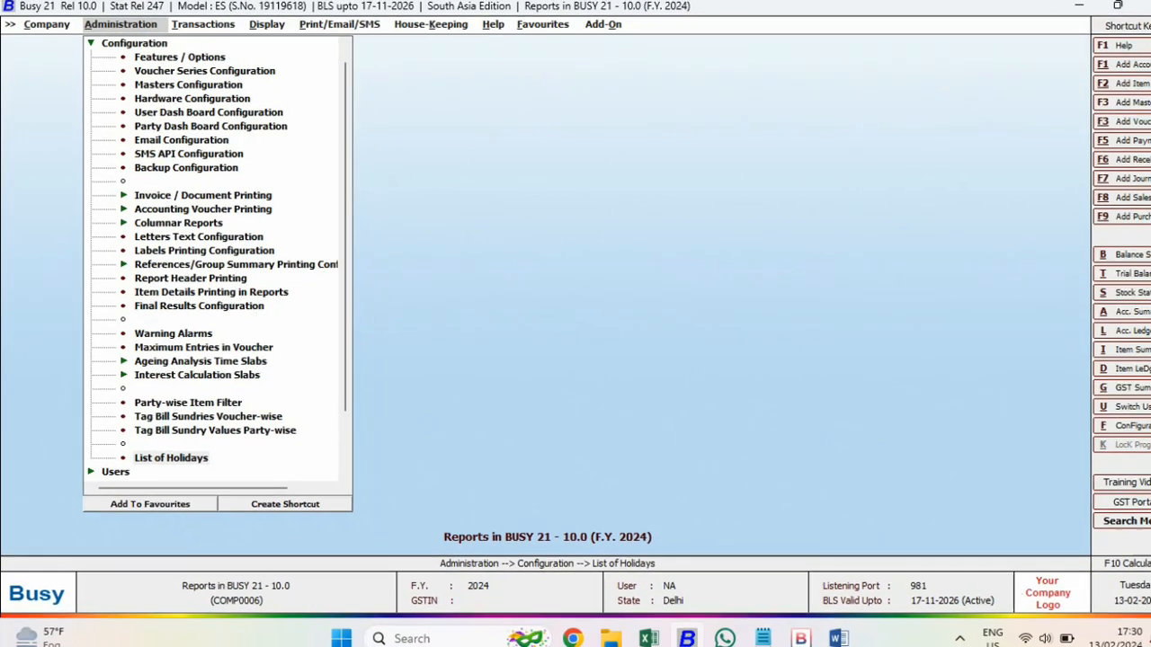
{"action": "left_click", "coordinate": [171, 458]}
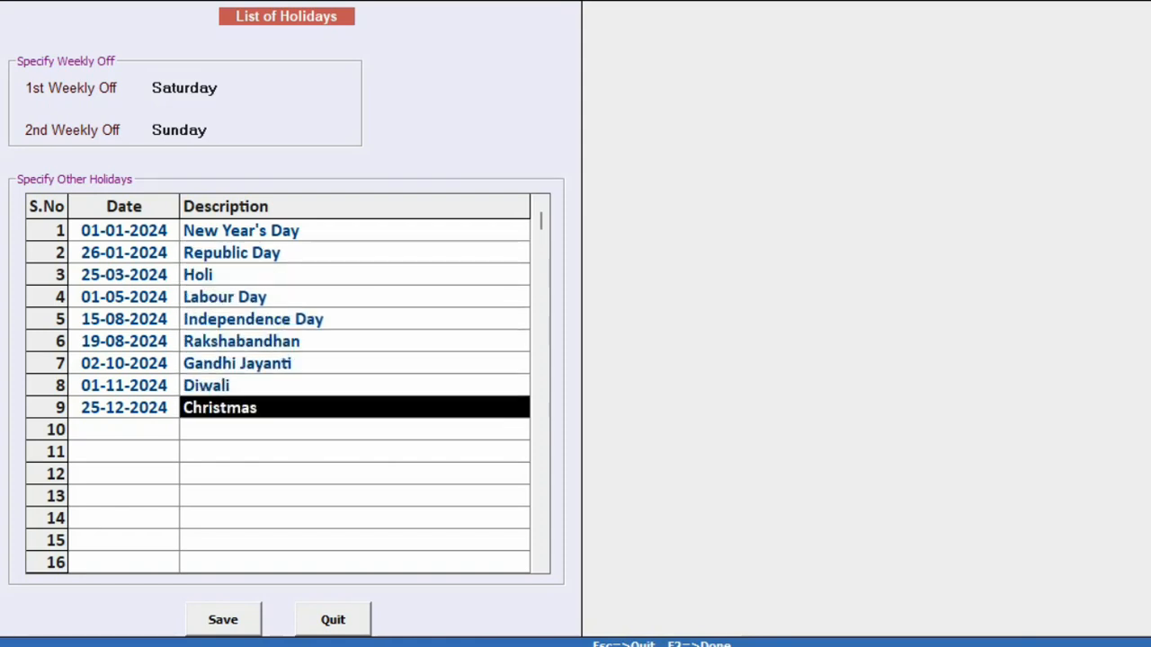
{"action": "left_click", "coordinate": [333, 618]}
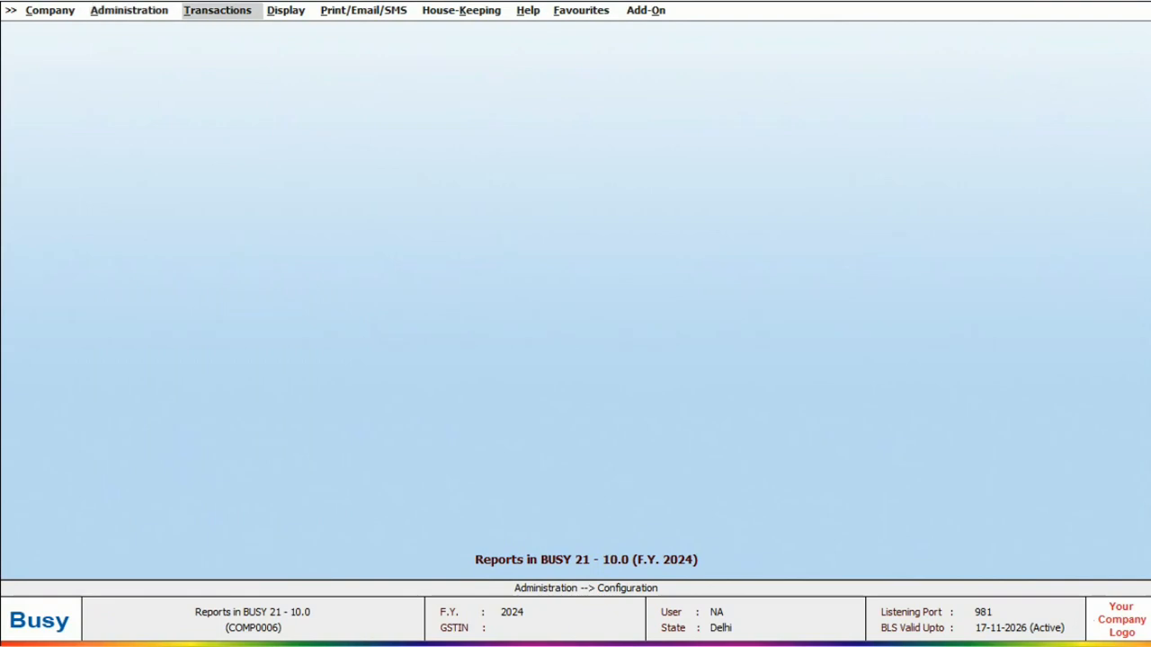
- Save a 01-01-2024 payment voucher, Office Equipments Dr 1,000 against Cash, accepting the holiday warning
{"action": "left_click", "coordinate": [217, 11]}
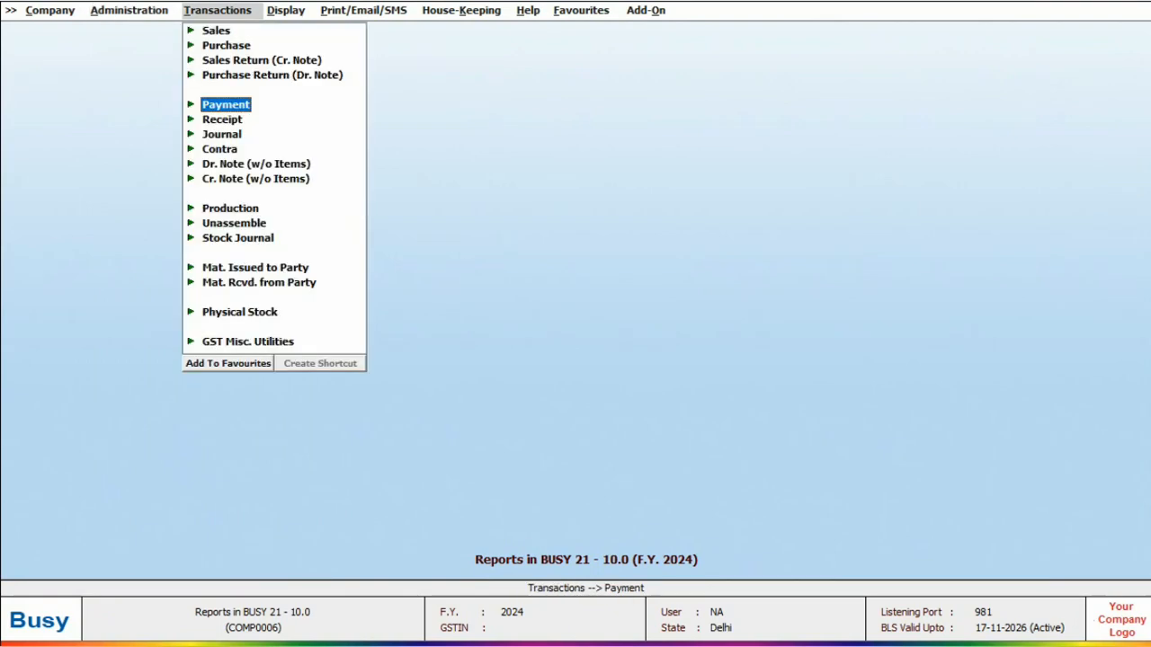
{"action": "left_click", "coordinate": [227, 102]}
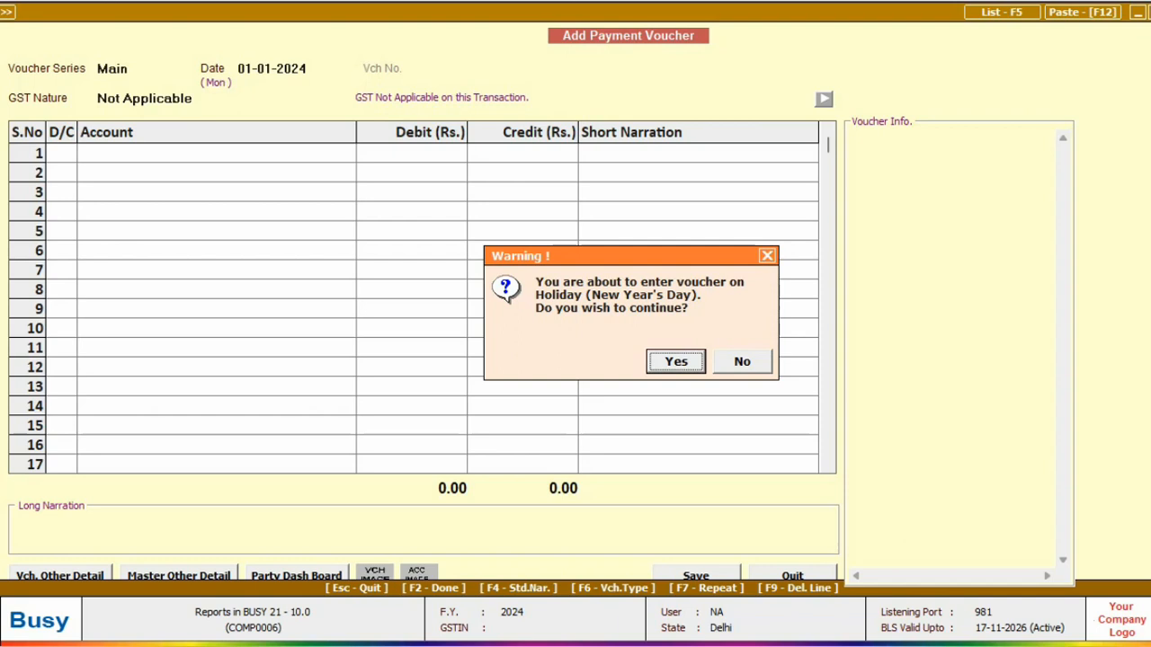
{"action": "left_click", "coordinate": [676, 360]}
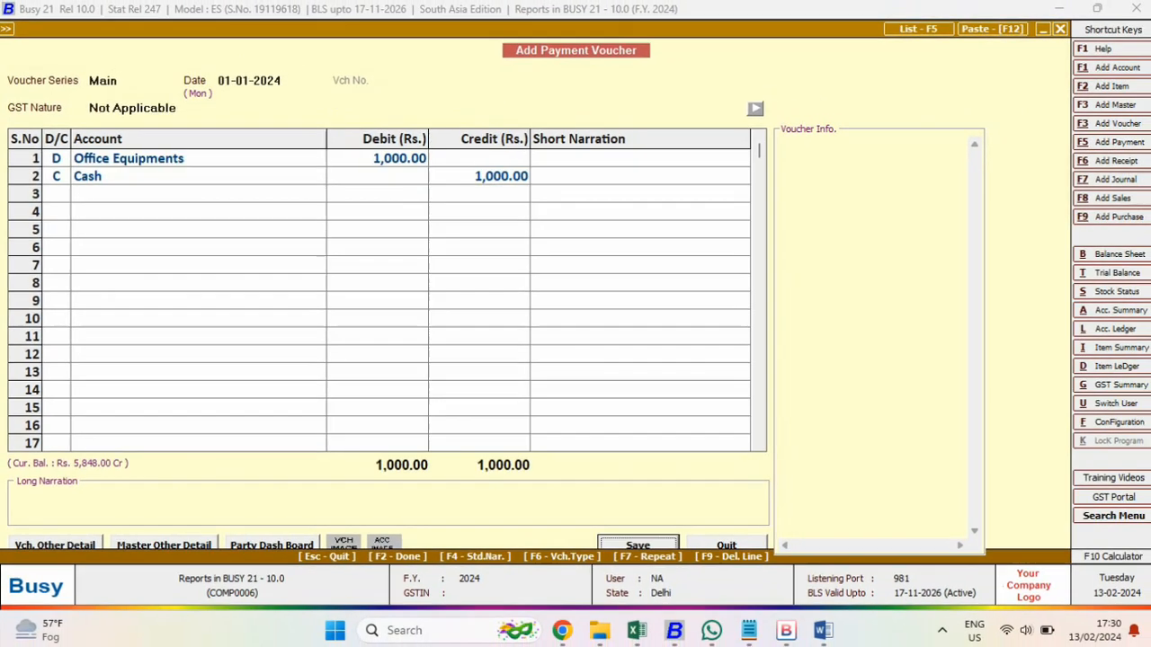
{"action": "left_click", "coordinate": [637, 547]}
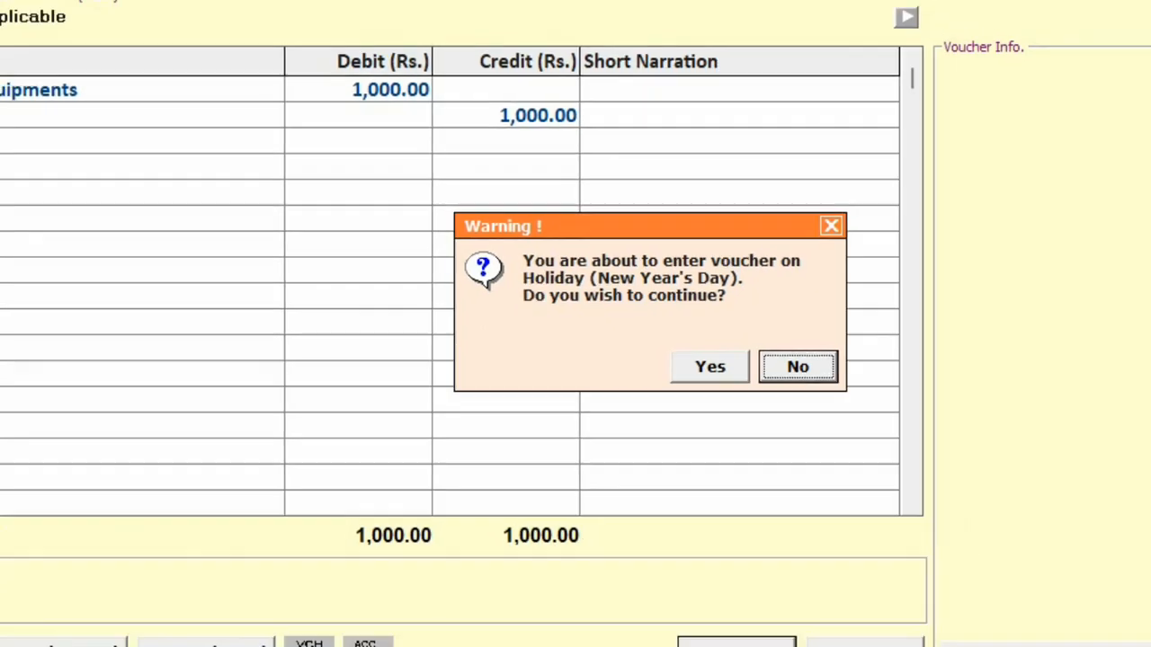
{"action": "left_click", "coordinate": [798, 367]}
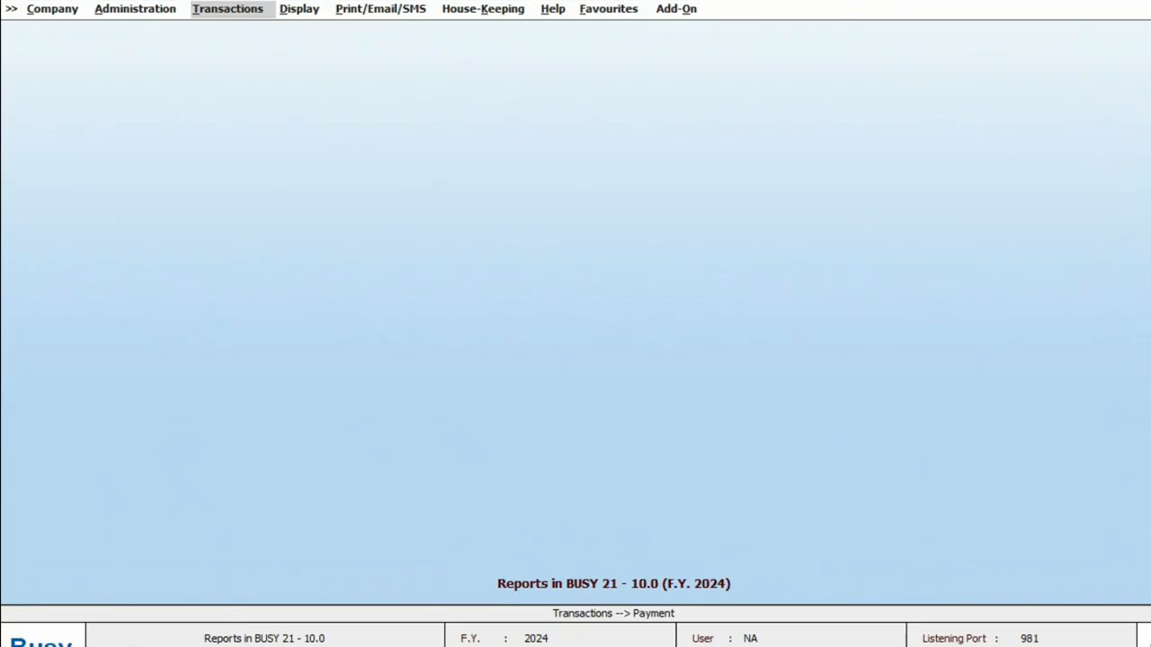
- Run the Transactions on Holidays check list for 01-01-2024 to 15-08-2024, listing seven vouchers totalling 79,992
{"action": "left_click", "coordinate": [299, 7]}
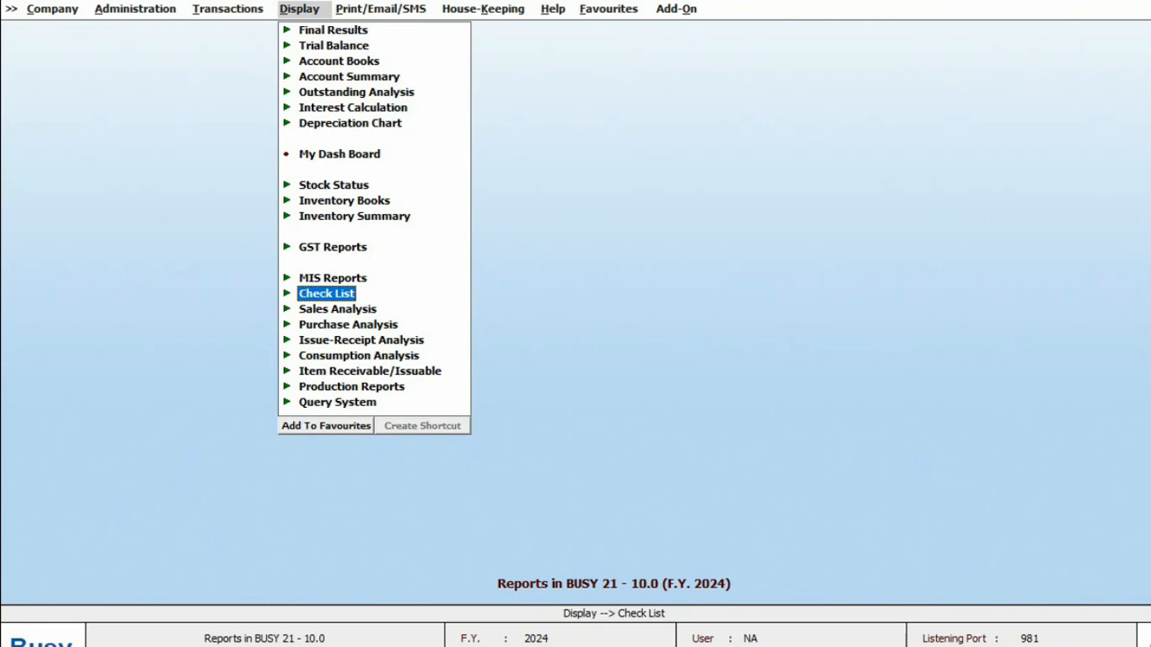
{"action": "left_click", "coordinate": [326, 293]}
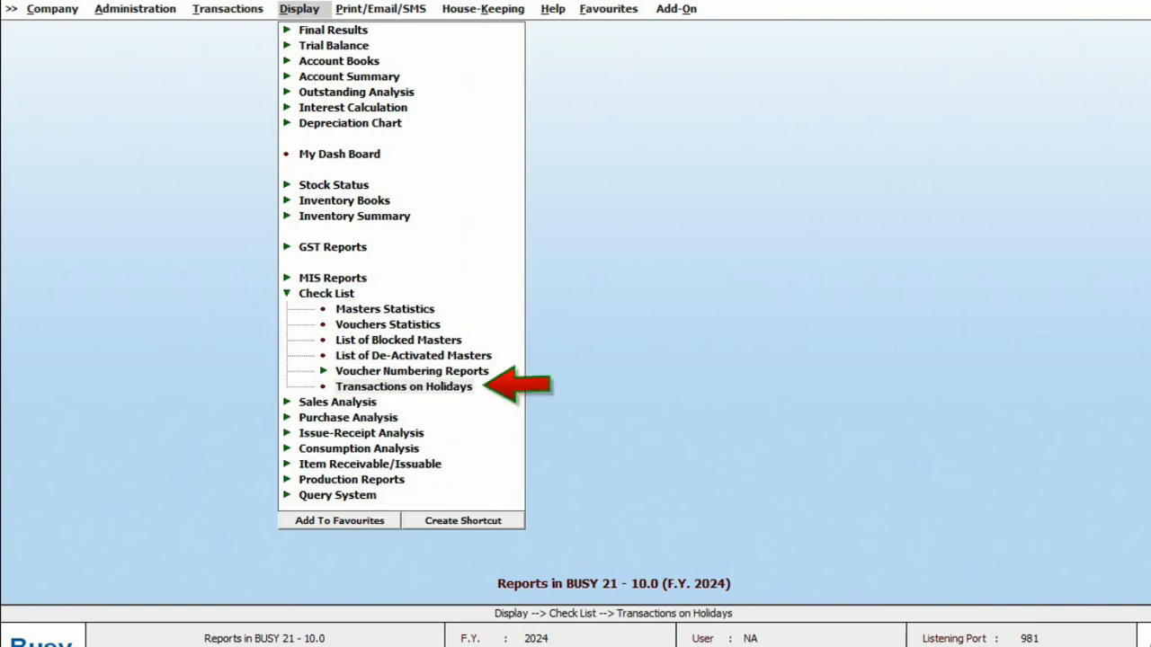
{"action": "left_click", "coordinate": [403, 385]}
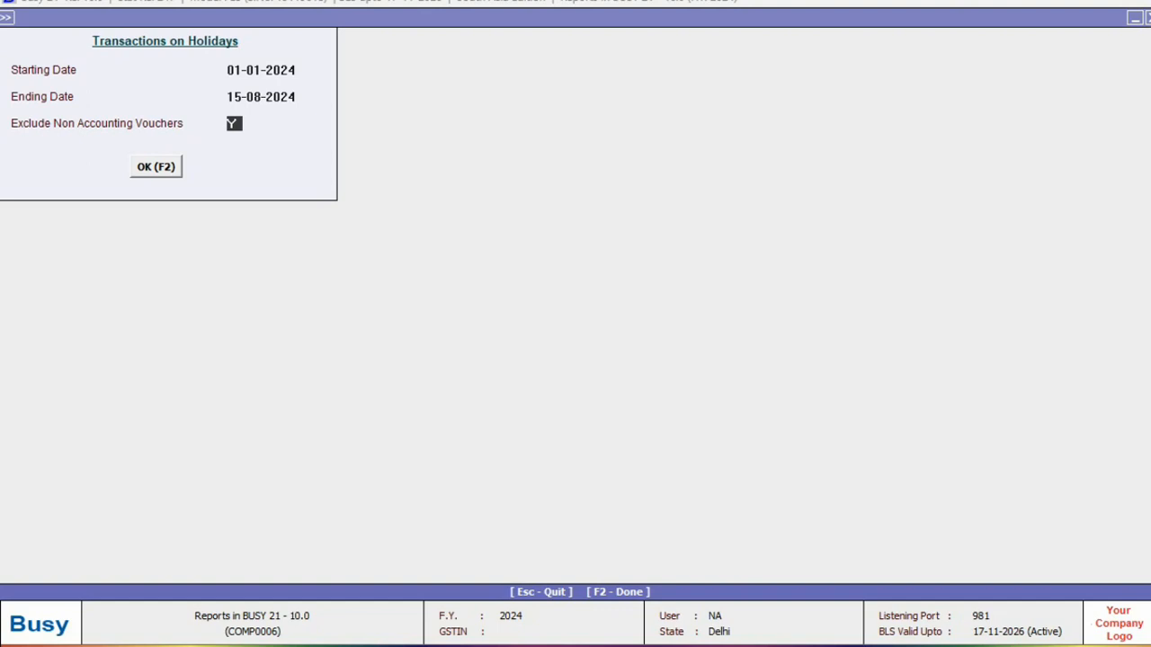
{"action": "left_click", "coordinate": [155, 166]}
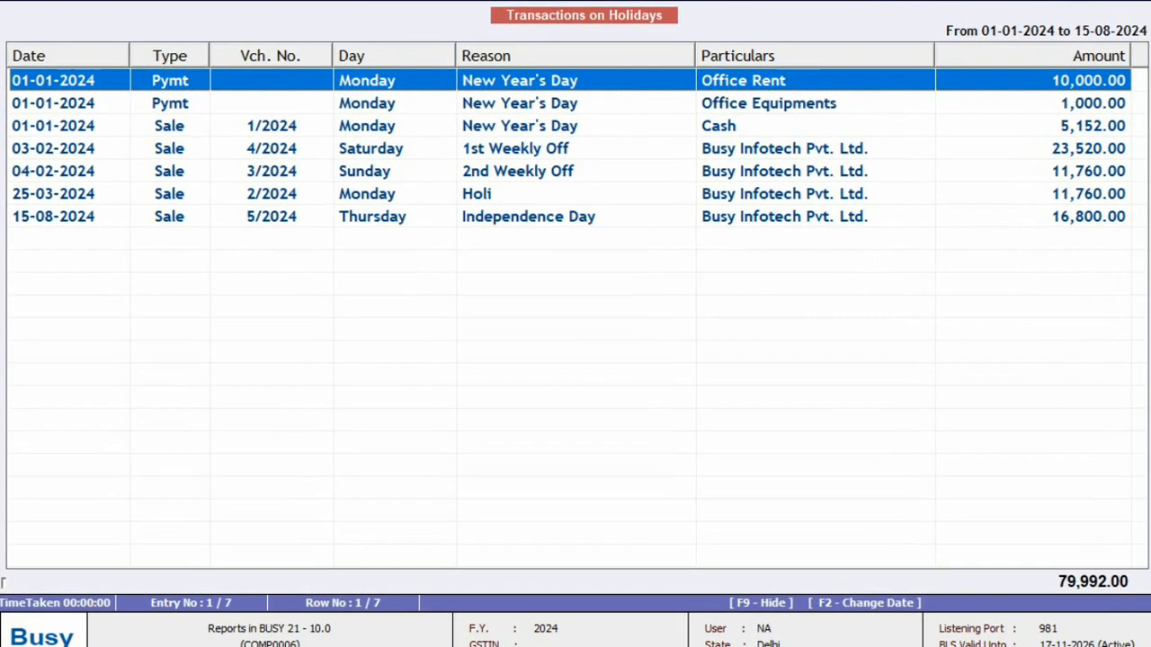